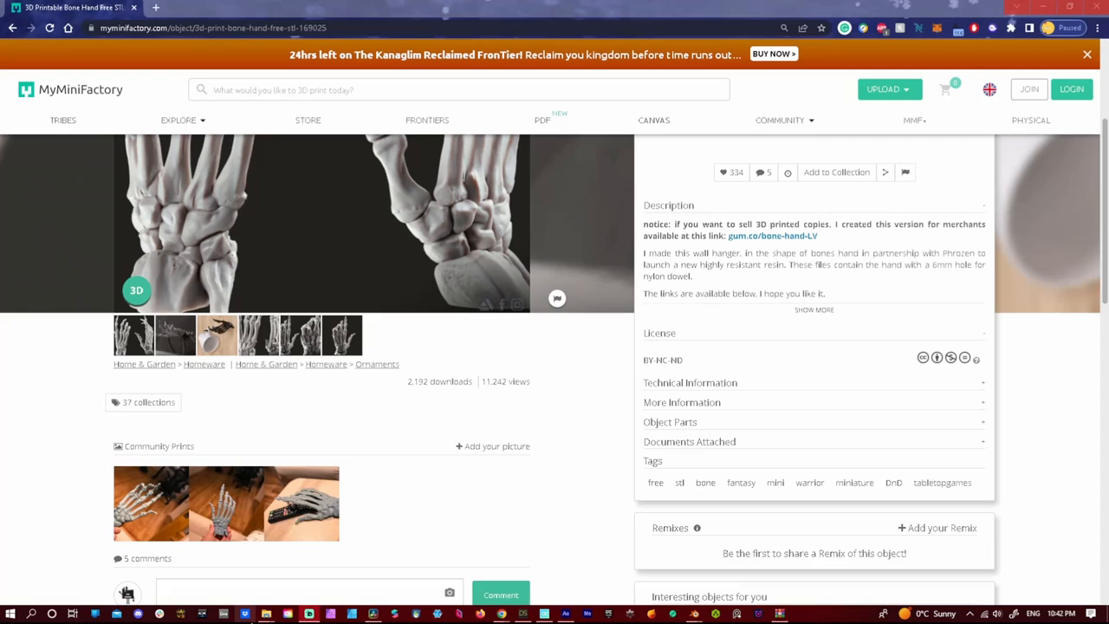
# - Switch the render engine to Cycles and back to Eevee, then select the red sphere
pyautogui.scroll(3)
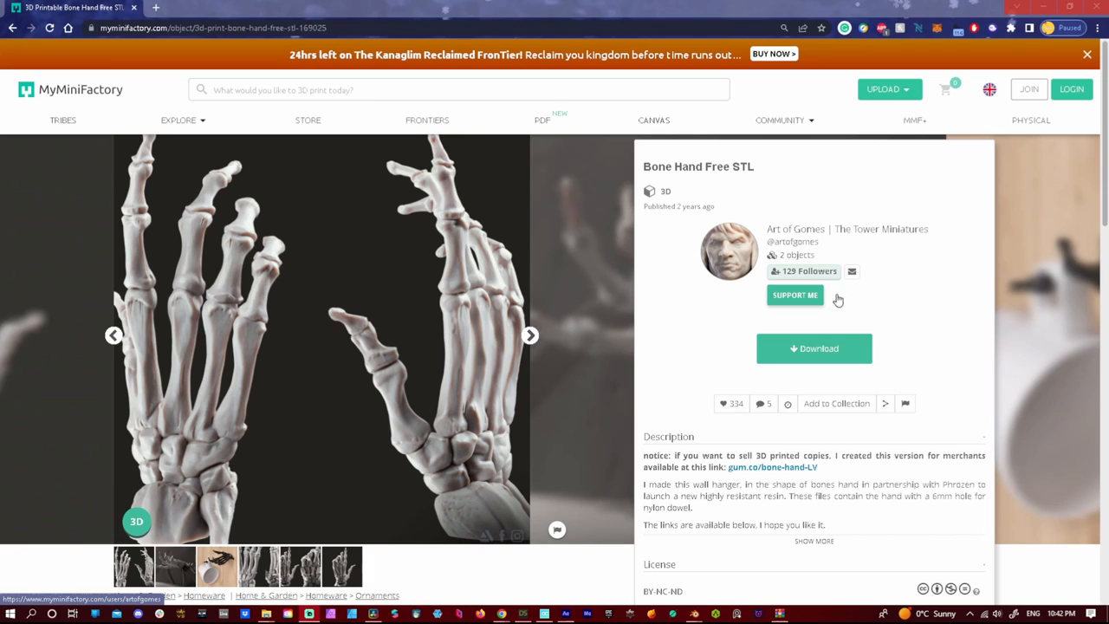
pyautogui.moveTo(650, 313)
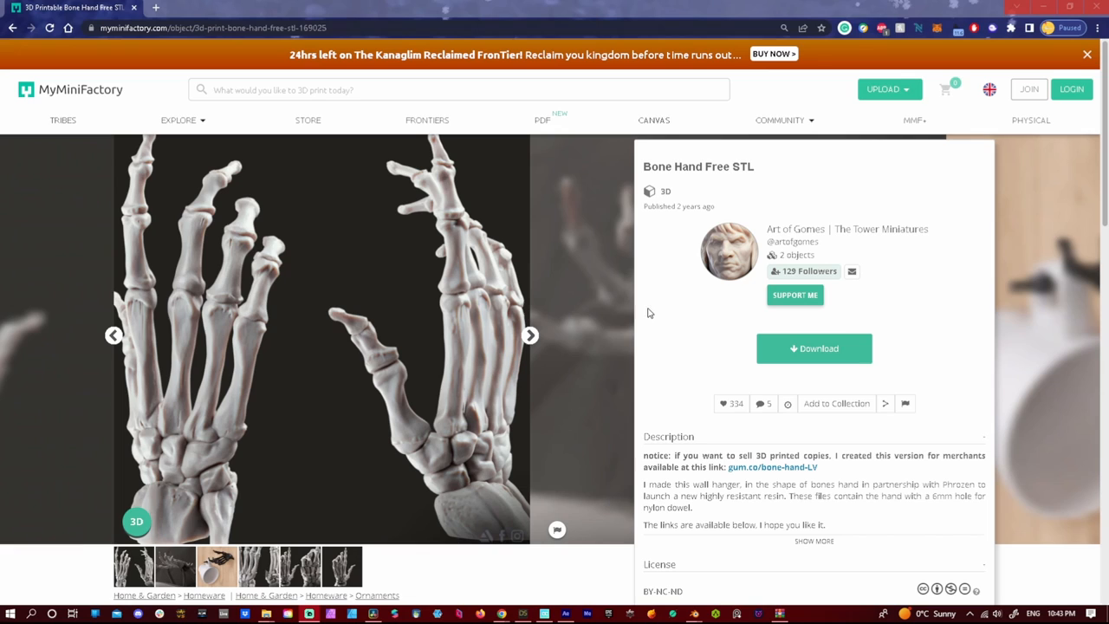
pyautogui.moveTo(285, 279)
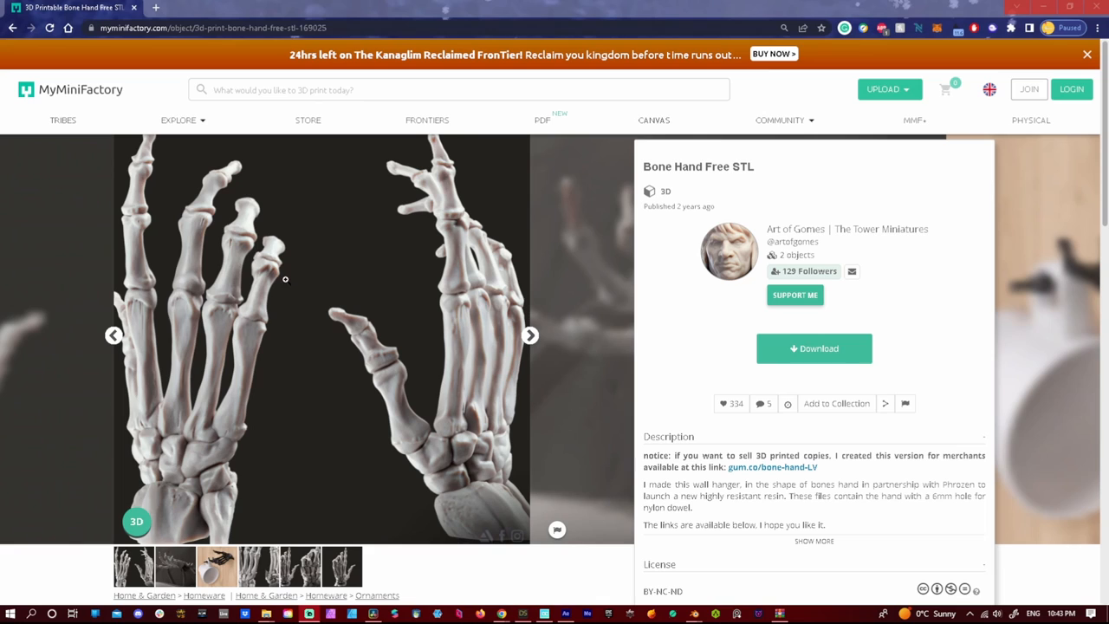
pyautogui.moveTo(580, 584)
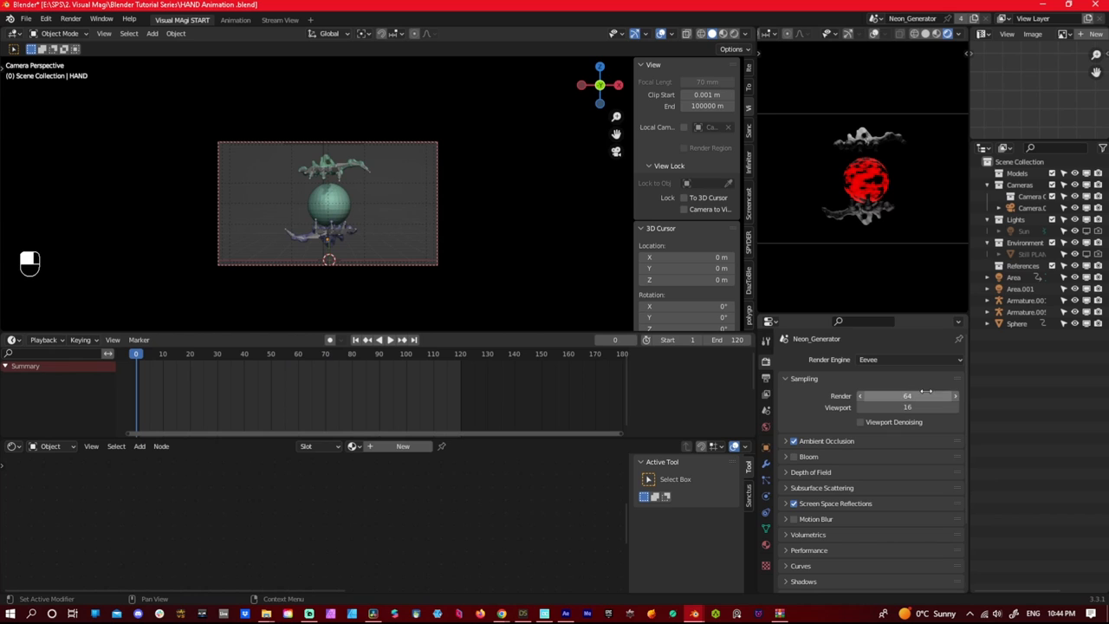
pyautogui.click(910, 359)
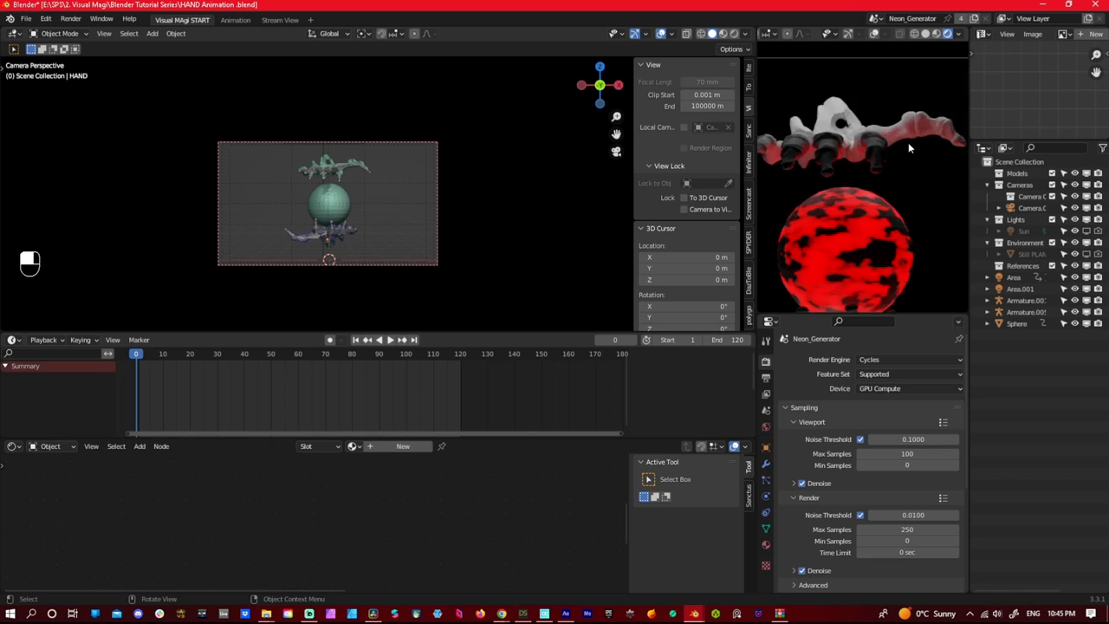
pyautogui.click(910, 358)
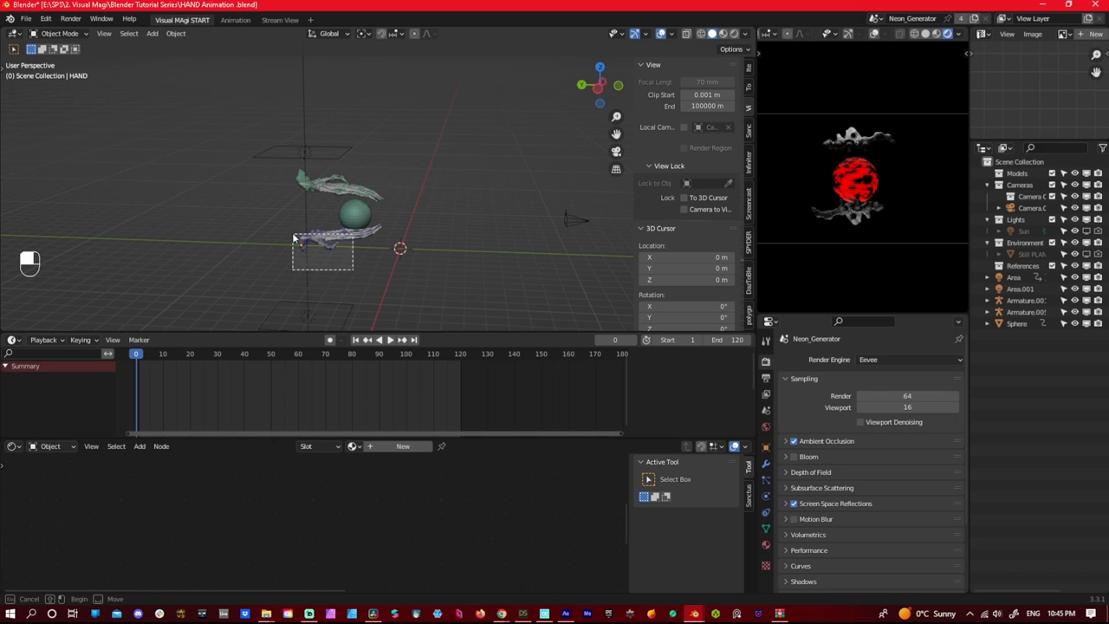
pyautogui.click(355, 214)
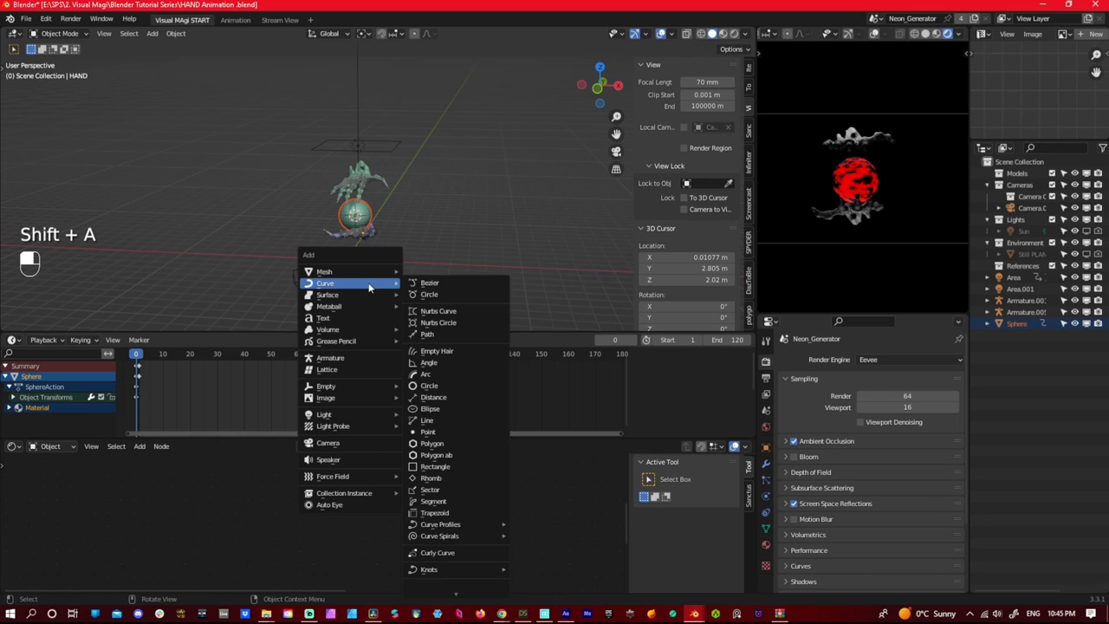
# - Add a Bezier circle at the red sphere's location
pyautogui.click(429, 294)
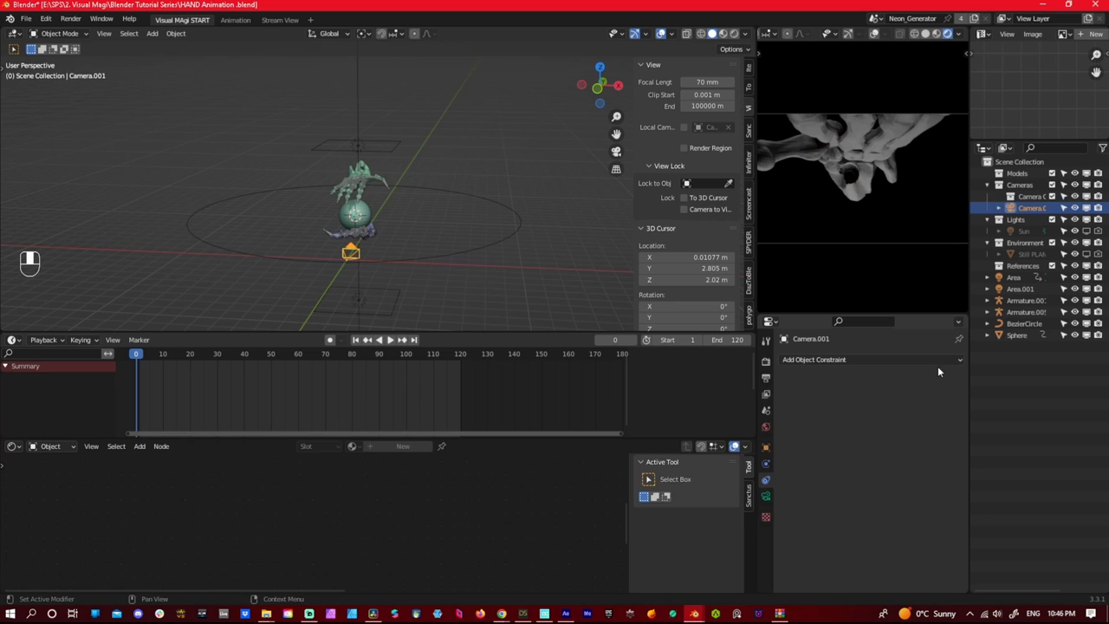
# - Select BezierCircle, raise it along Z and scale it up around the hands
pyautogui.click(812, 360)
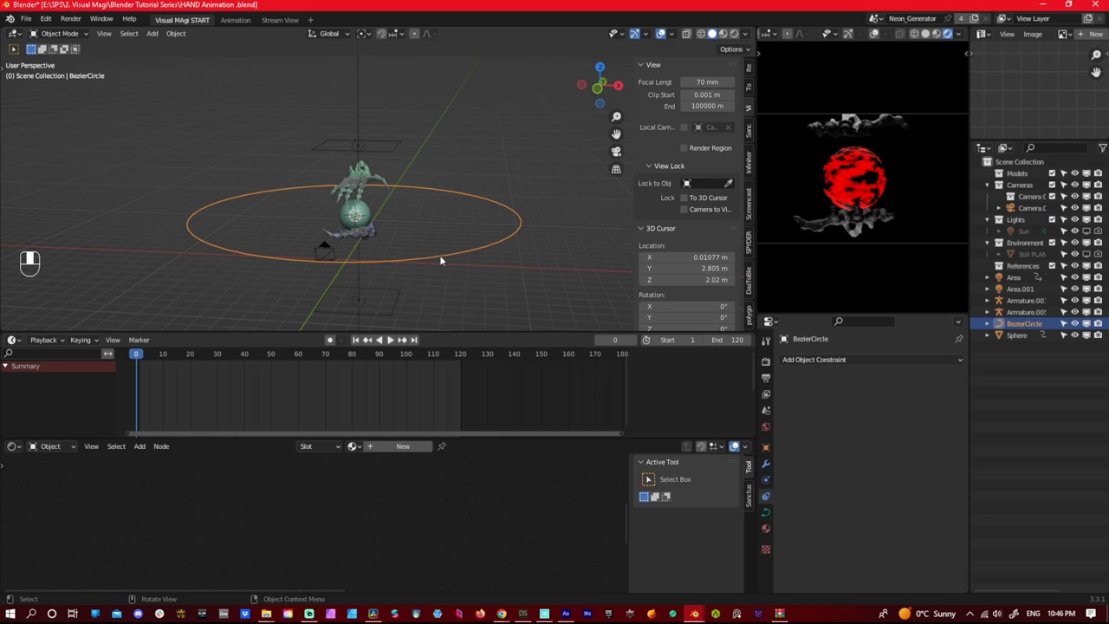
pyautogui.press('g')
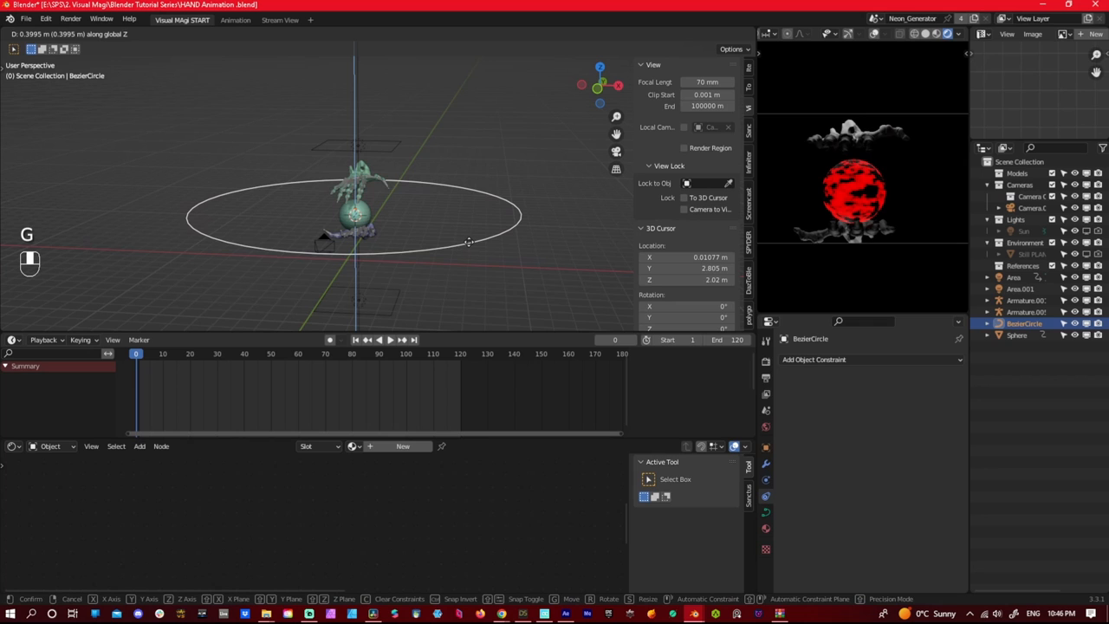
pyautogui.press('s')
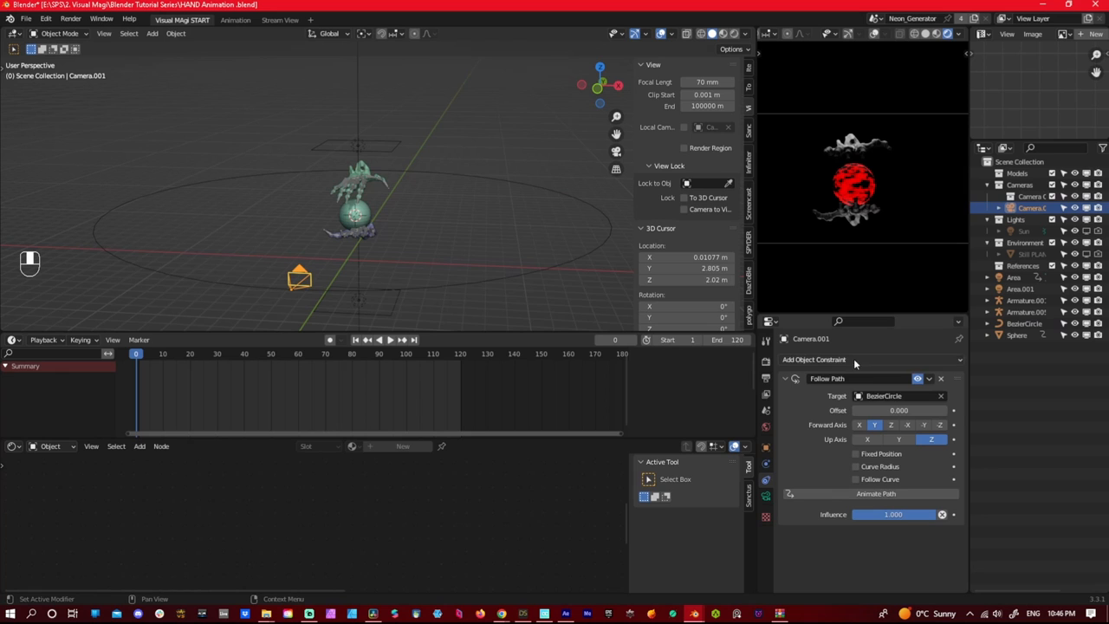
pyautogui.scroll(-3)
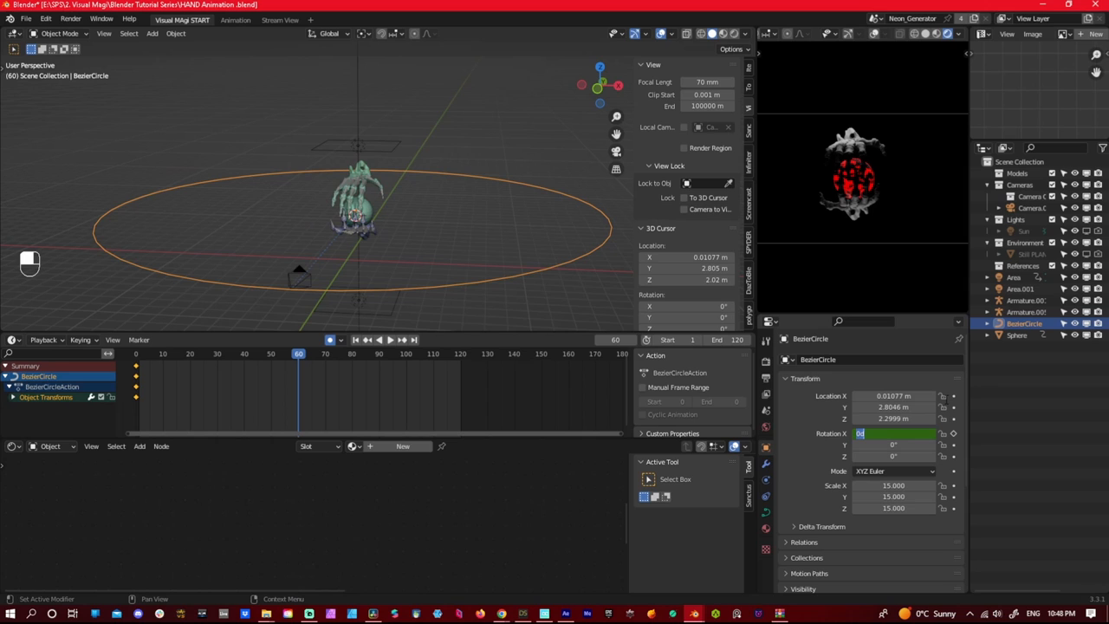
# - Keyframe the Bezier circle's X rotation at frames 1, 60 and 120, scrubbing to check
pyautogui.press('shift+Left')
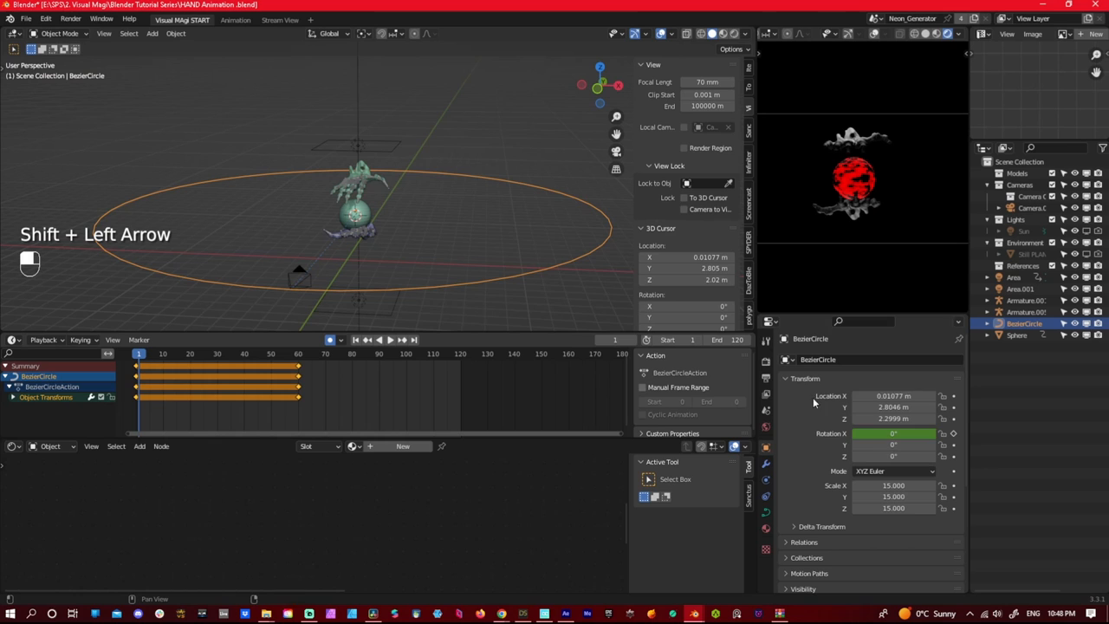
pyautogui.press('shift+Left')
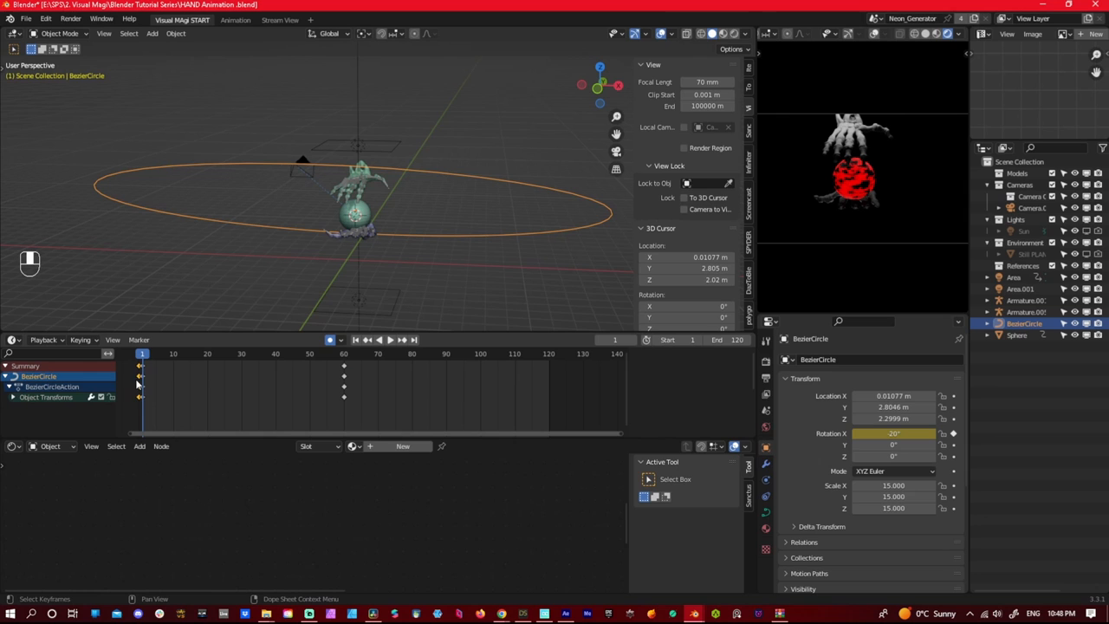
pyautogui.click(389, 339)
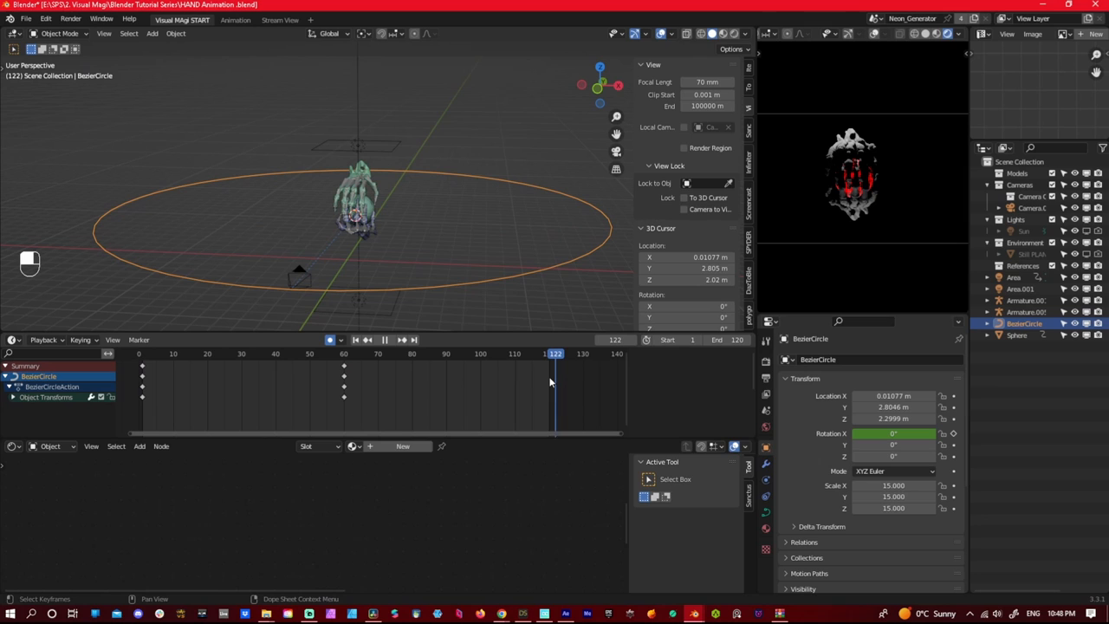
pyautogui.click(344, 353)
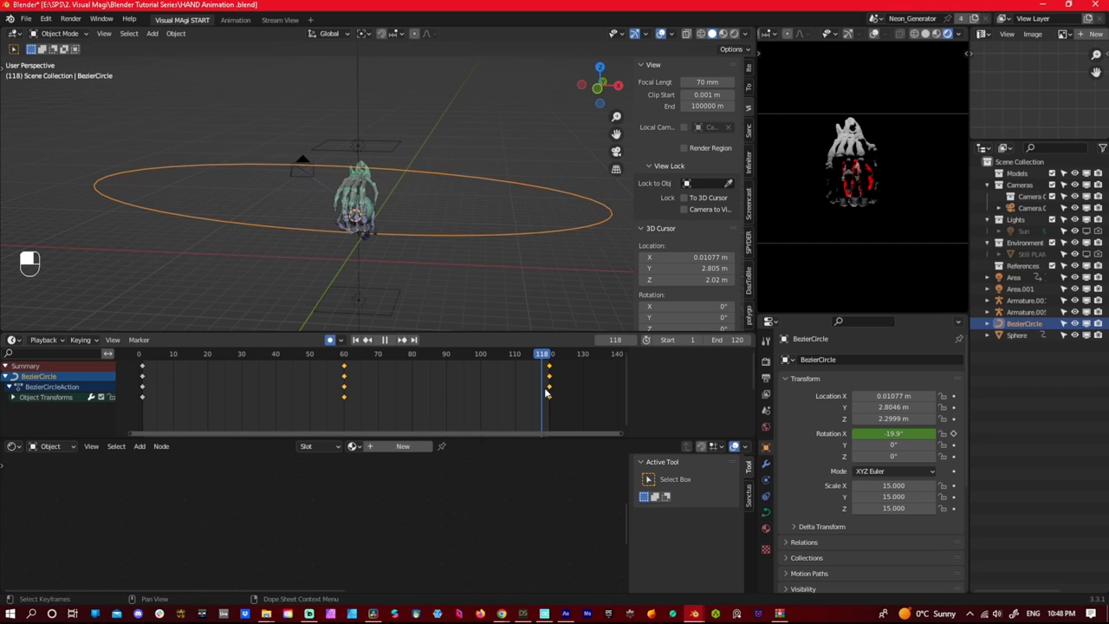
pyautogui.click(275, 354)
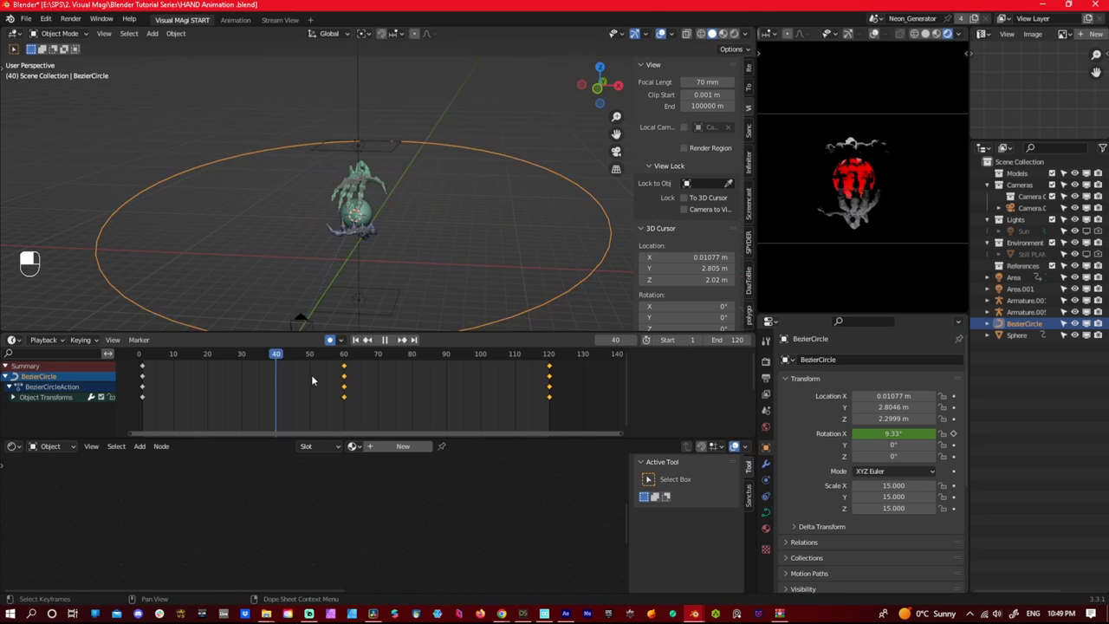
pyautogui.click(548, 354)
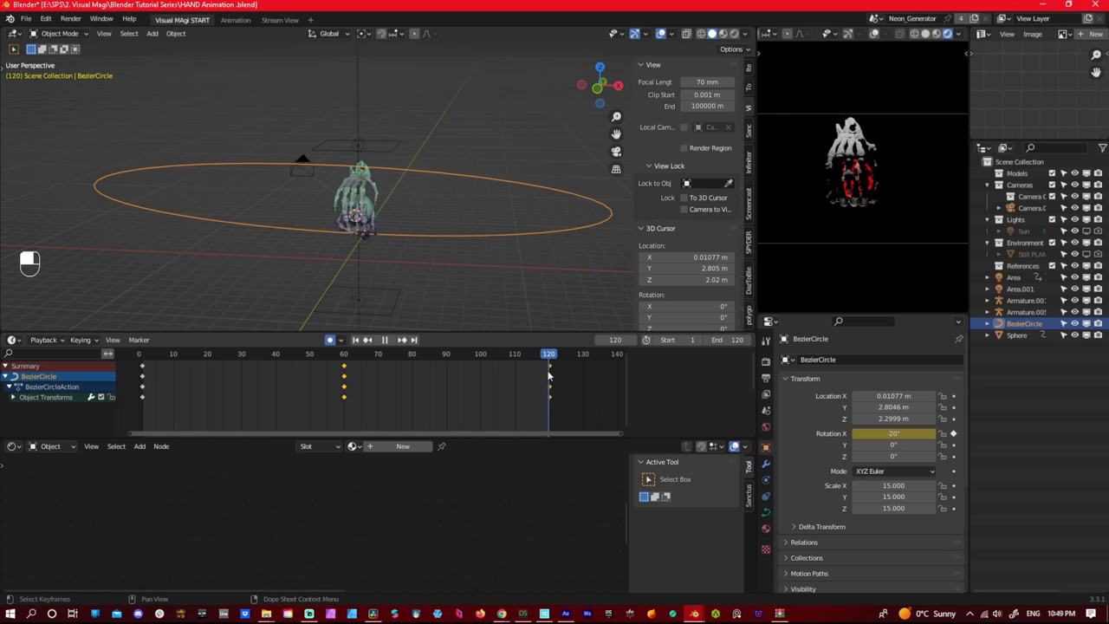
pyautogui.rightClick(548, 375)
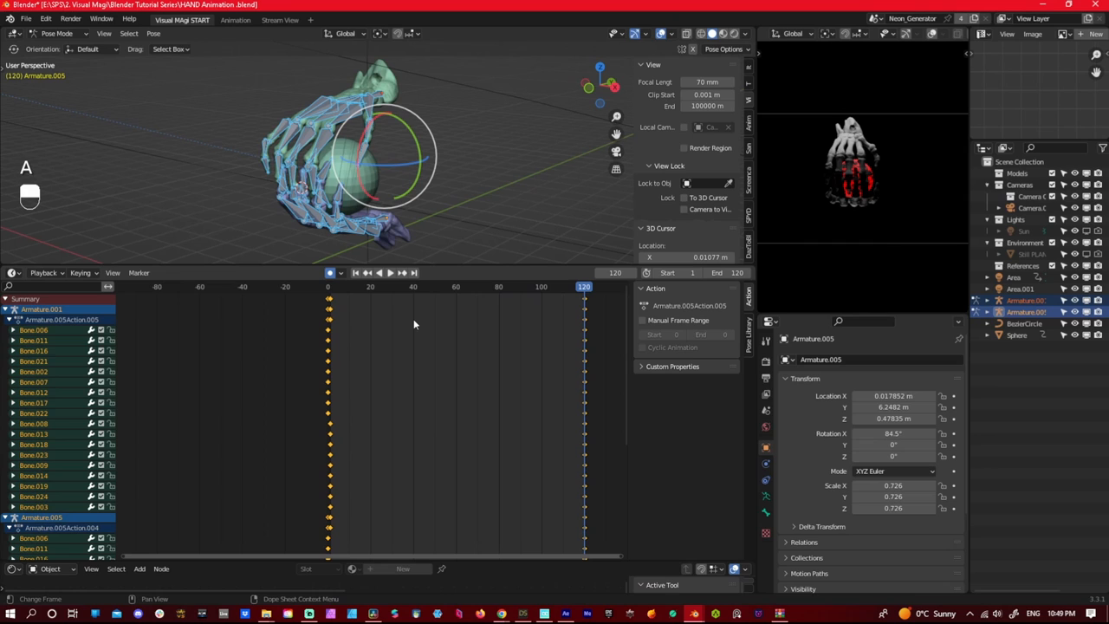
# - Shift the armature's gripping-pose keyframes from frame 120 to frame 60
pyautogui.press('s')
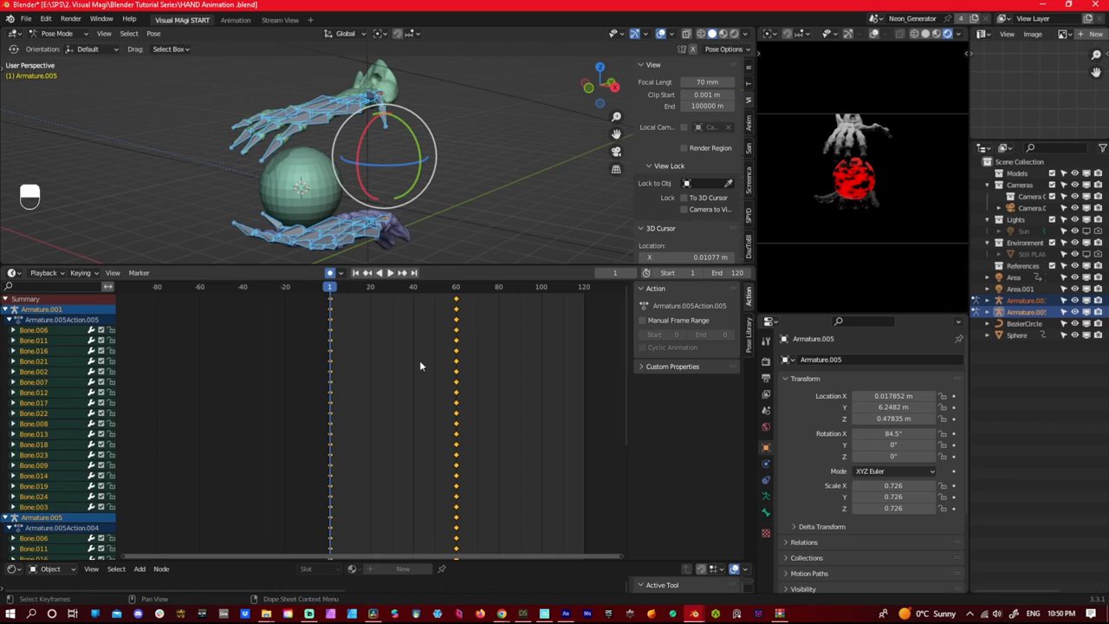
# - Duplicate the frame-1 open-pose keys to frame 120 in a maximized Dope Sheet
pyautogui.click(35, 340)
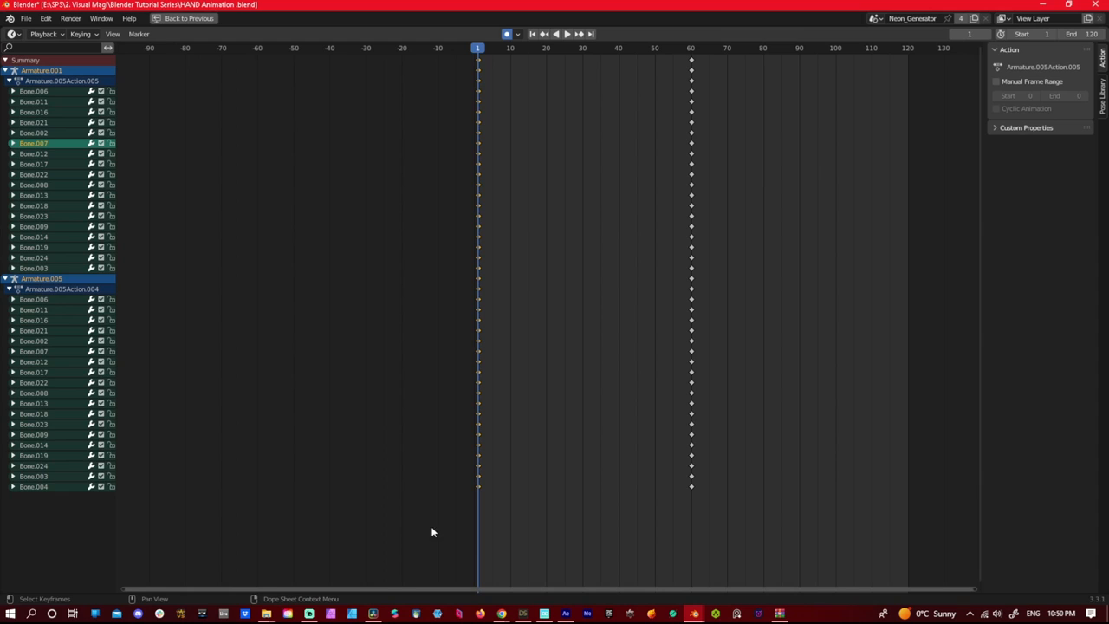
pyautogui.click(907, 47)
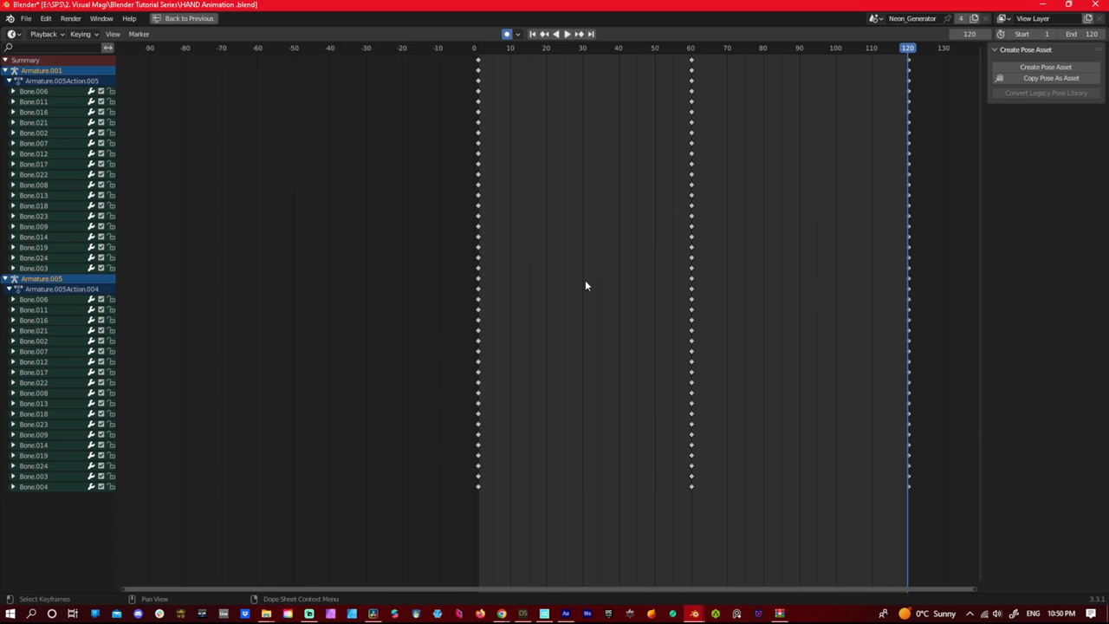
pyautogui.click(236, 19)
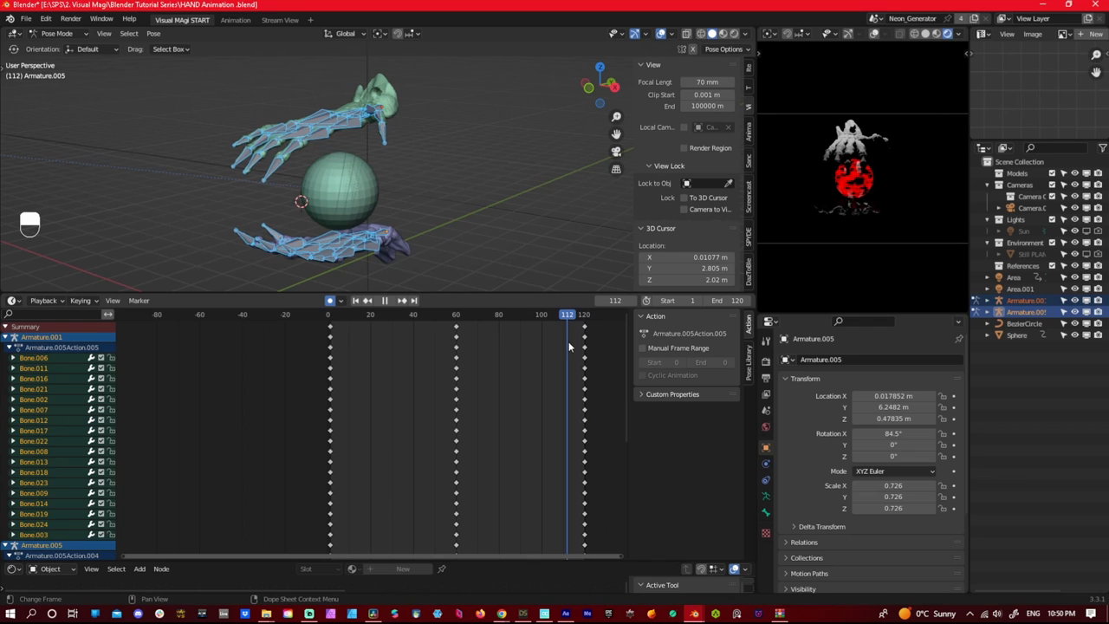
pyautogui.click(384, 301)
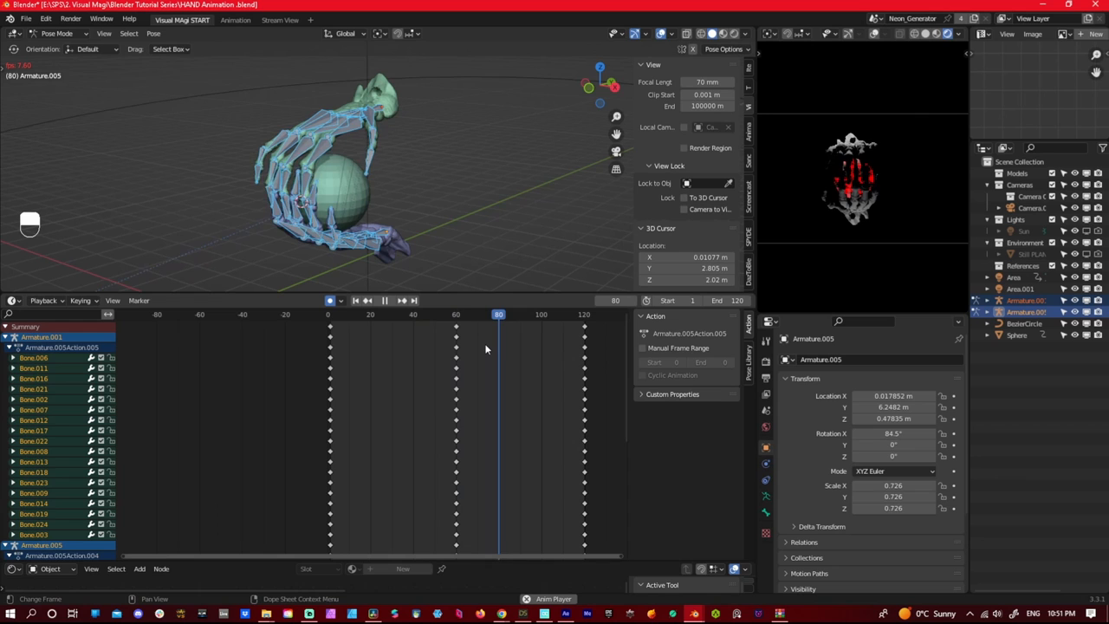
pyautogui.press('space')
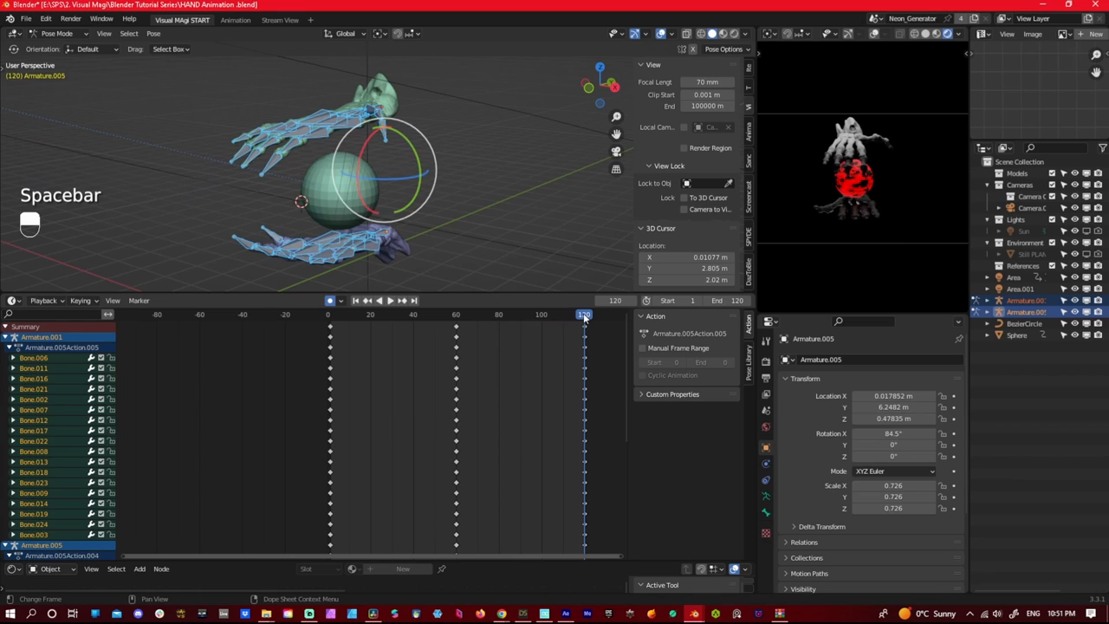
pyautogui.press('shift+Left')
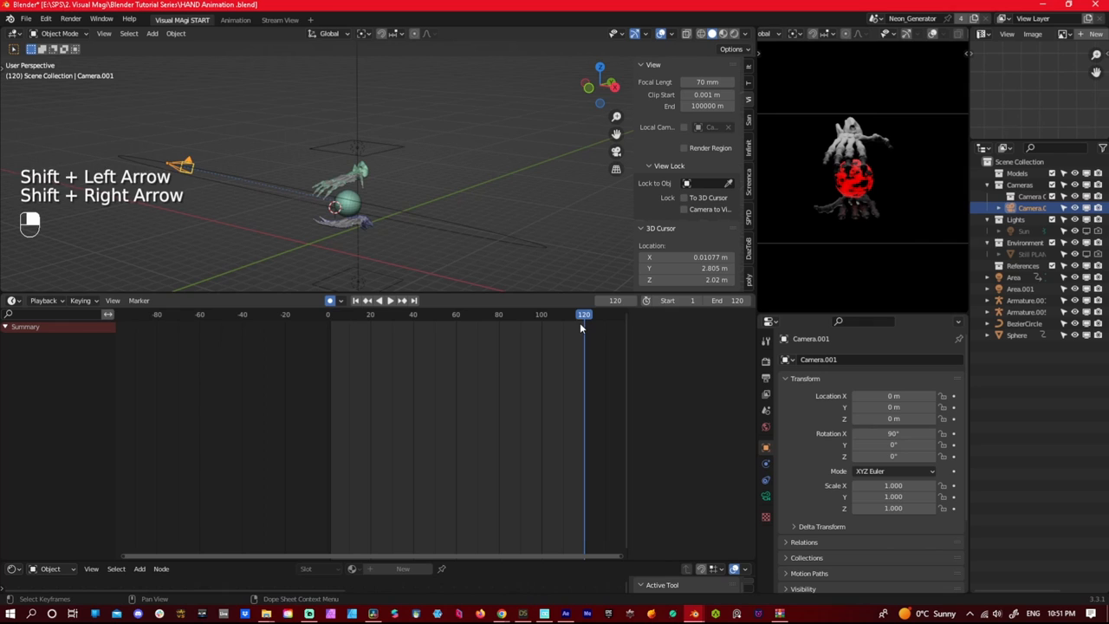
# - Compare Camera.001's view at the first and last animation frames
pyautogui.press('shift+left')
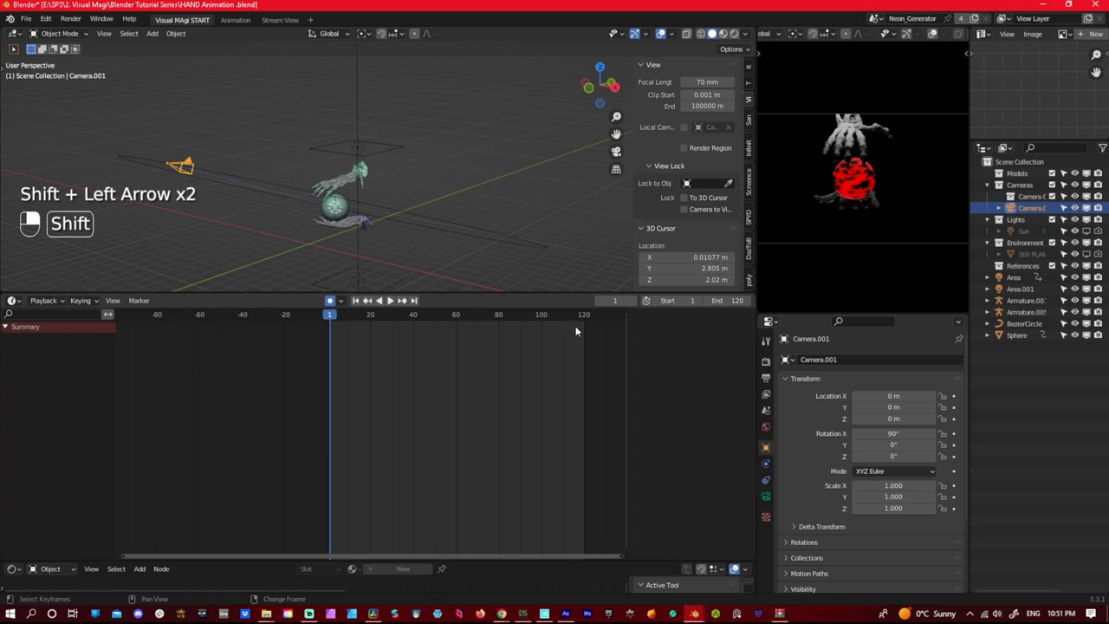
pyautogui.press('shift+right')
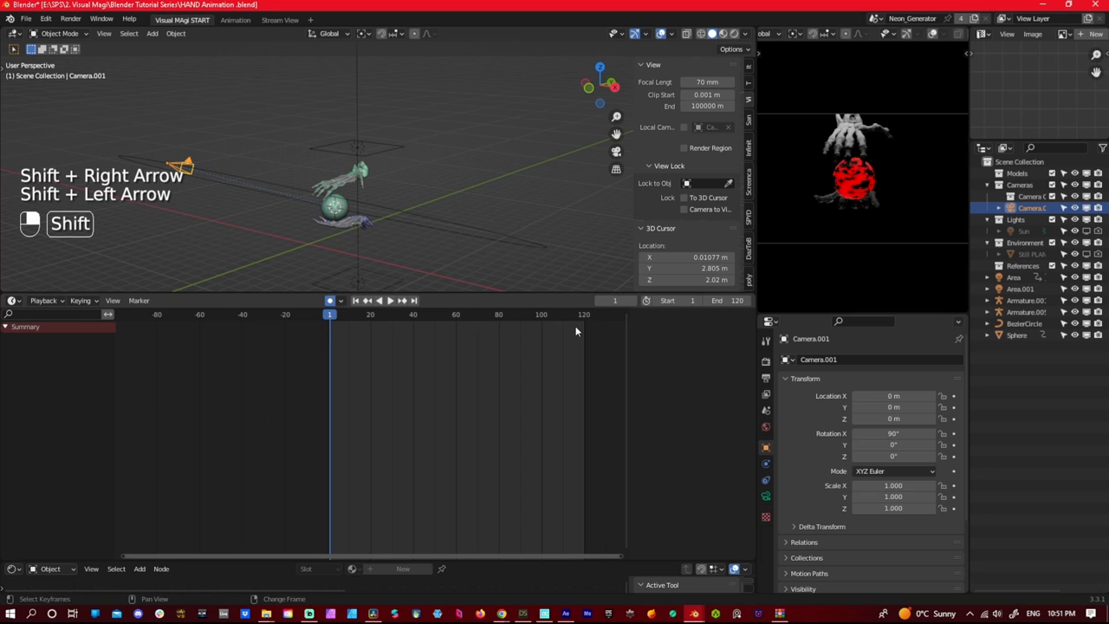
pyautogui.press('shift+Right')
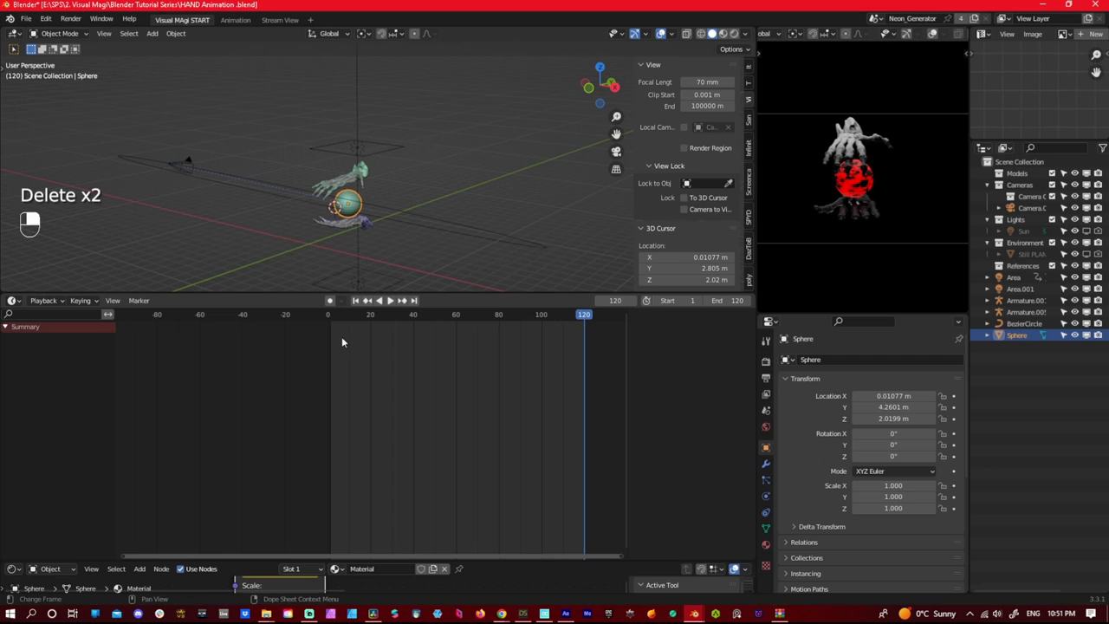
# - Delete the spare camera, then play and stop the orbit animation
pyautogui.press('space')
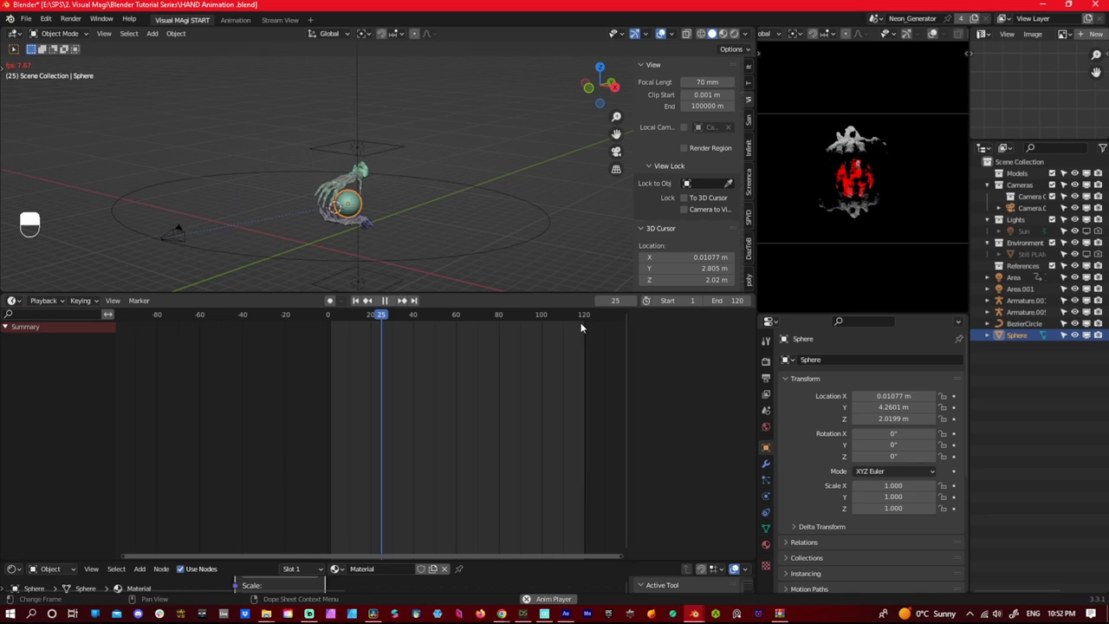
pyautogui.press('space')
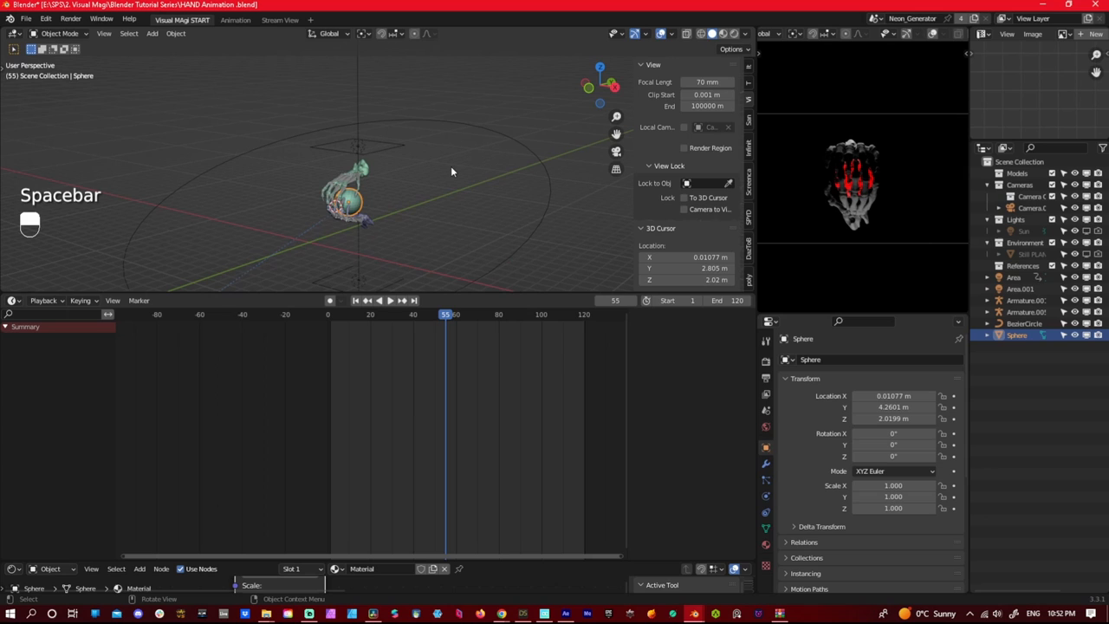